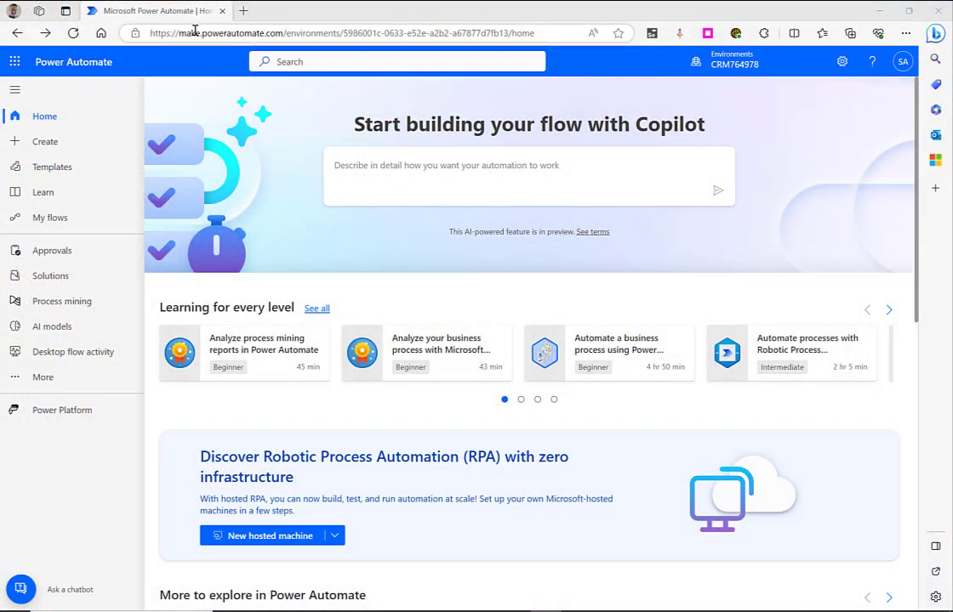
Step: Check the environment, then ask Copilot: 'Send an email when a D365 opportunity is closed as won'
click(729, 60)
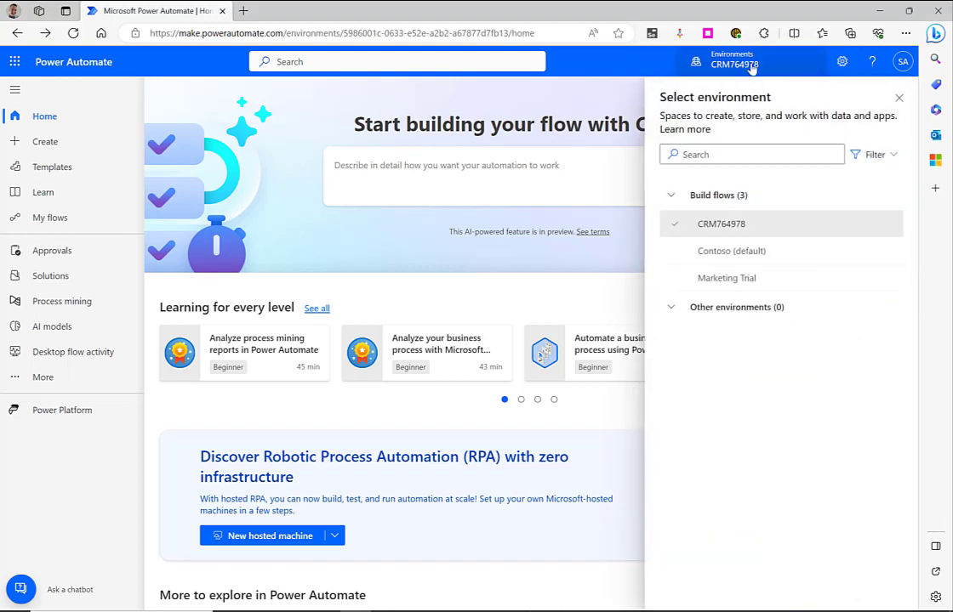
mouse_move(751, 76)
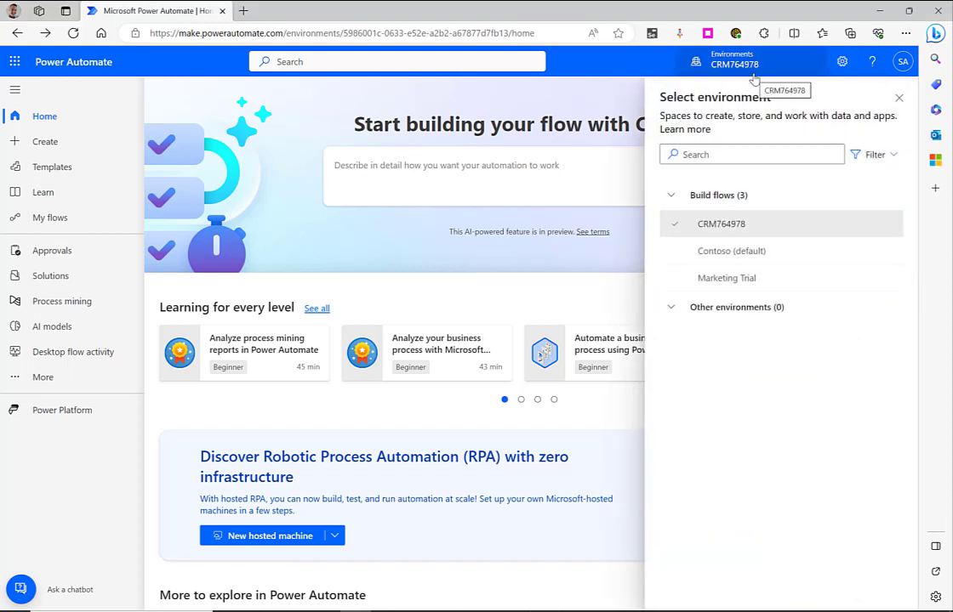
mouse_move(612, 102)
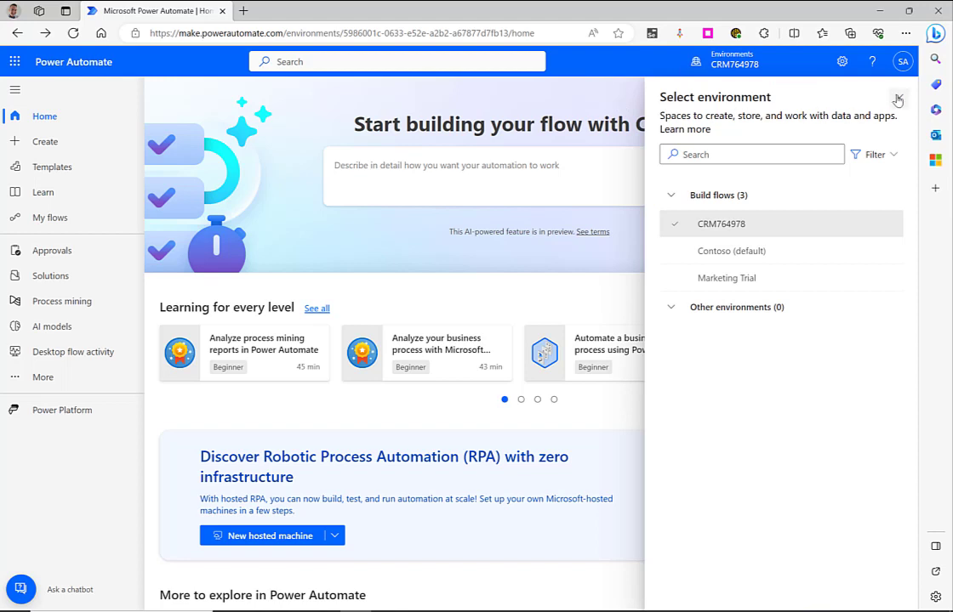
click(898, 100)
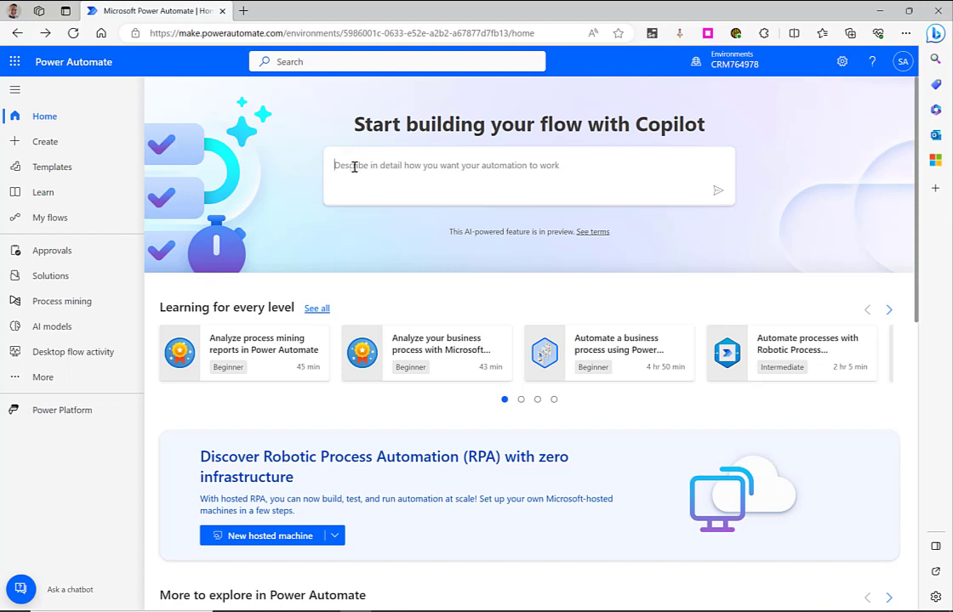
text(Send an email when a d365 Opportunity is closed as won)
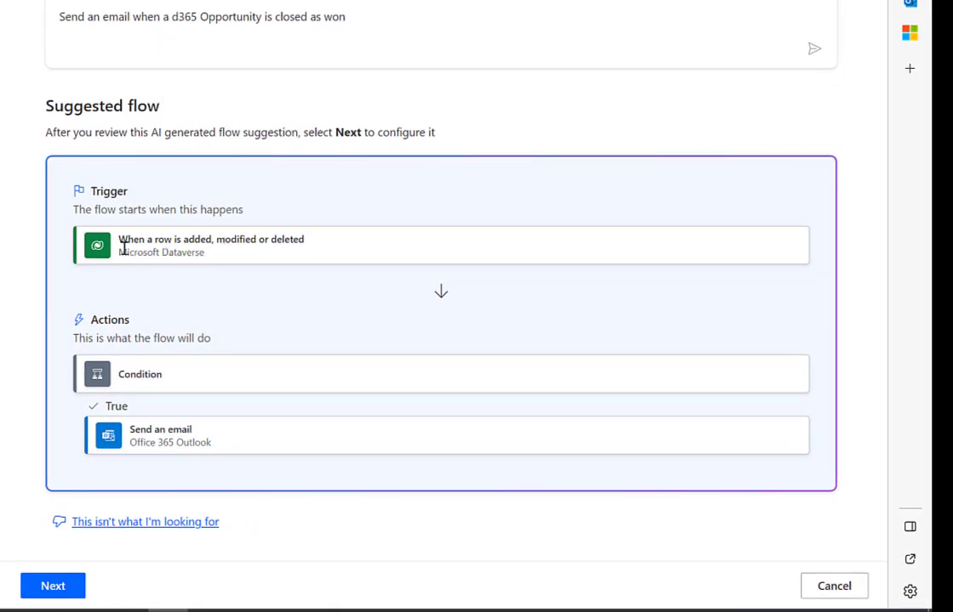
mouse_move(136, 247)
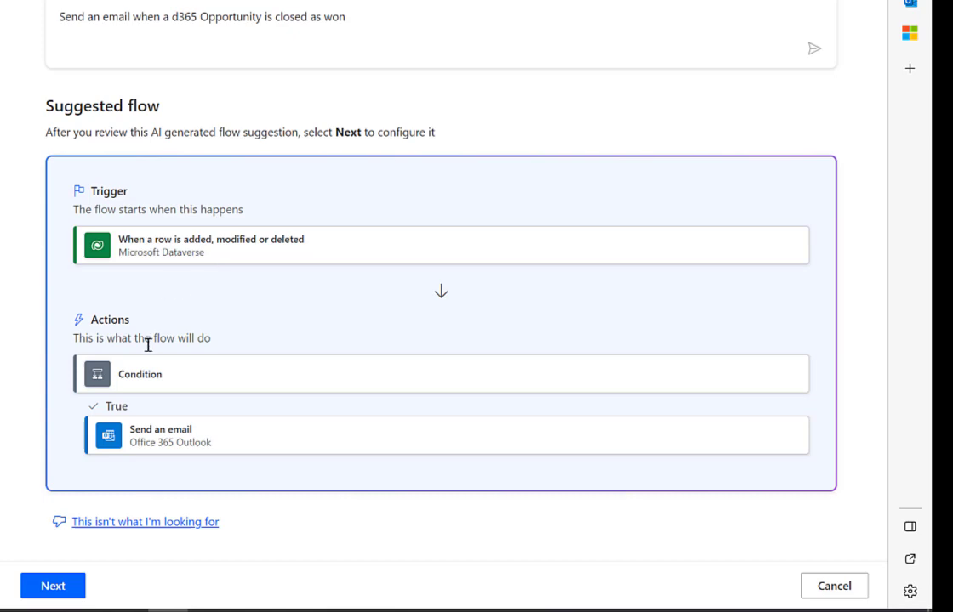
mouse_move(256, 79)
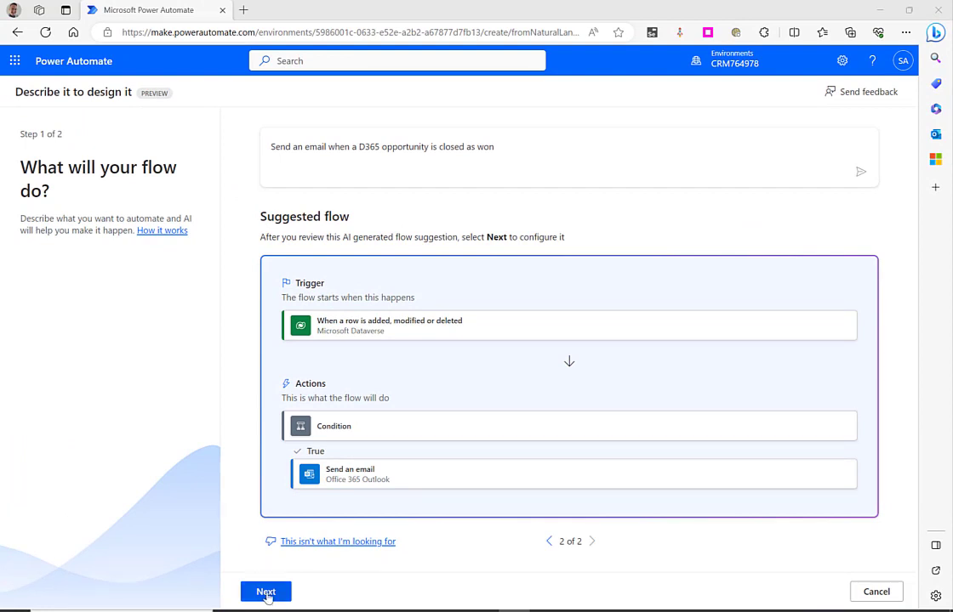
Step: Accept the suggested flow to reach the Dataverse and Outlook connection review
click(265, 592)
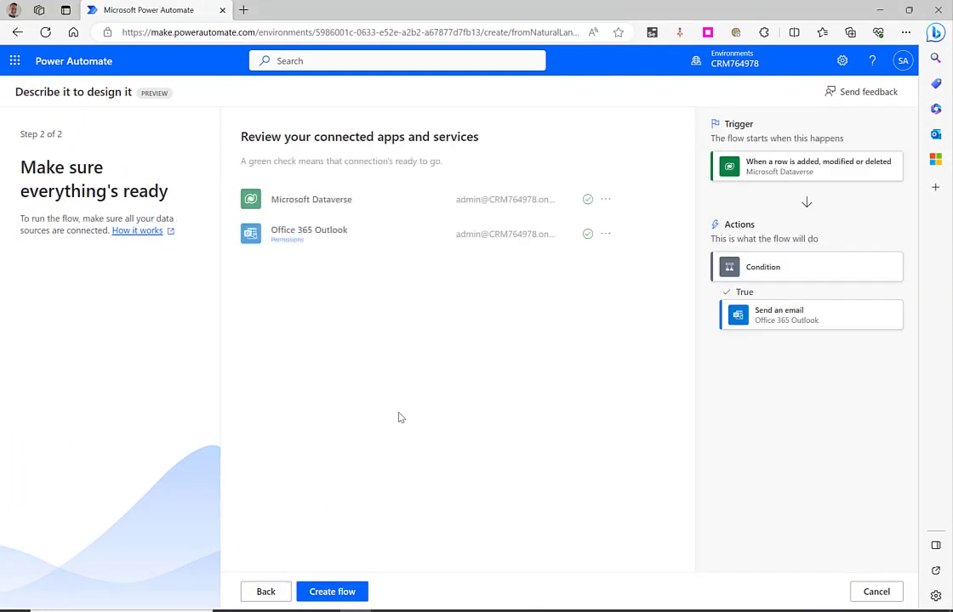
mouse_move(331, 199)
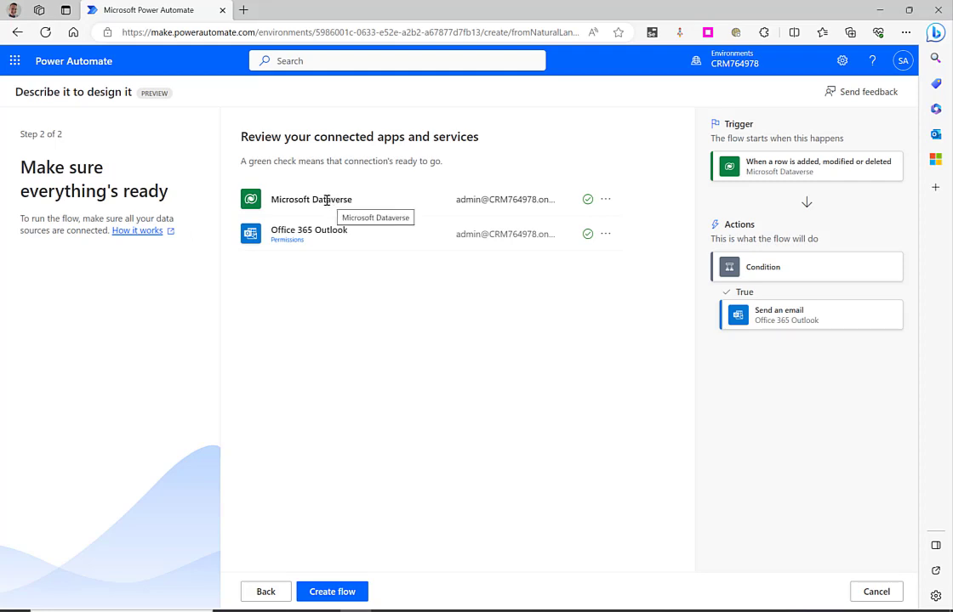
mouse_move(311, 234)
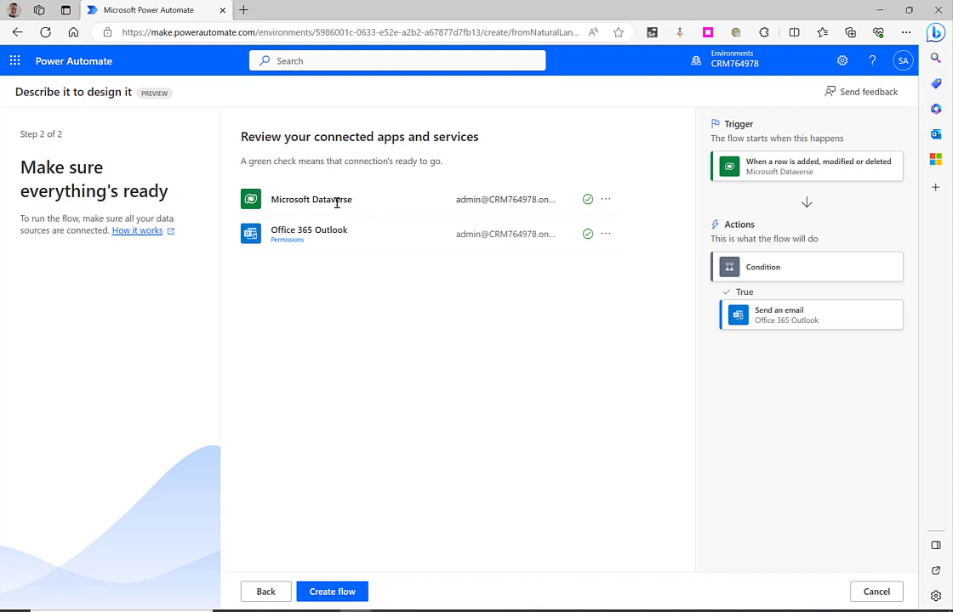
mouse_move(551, 221)
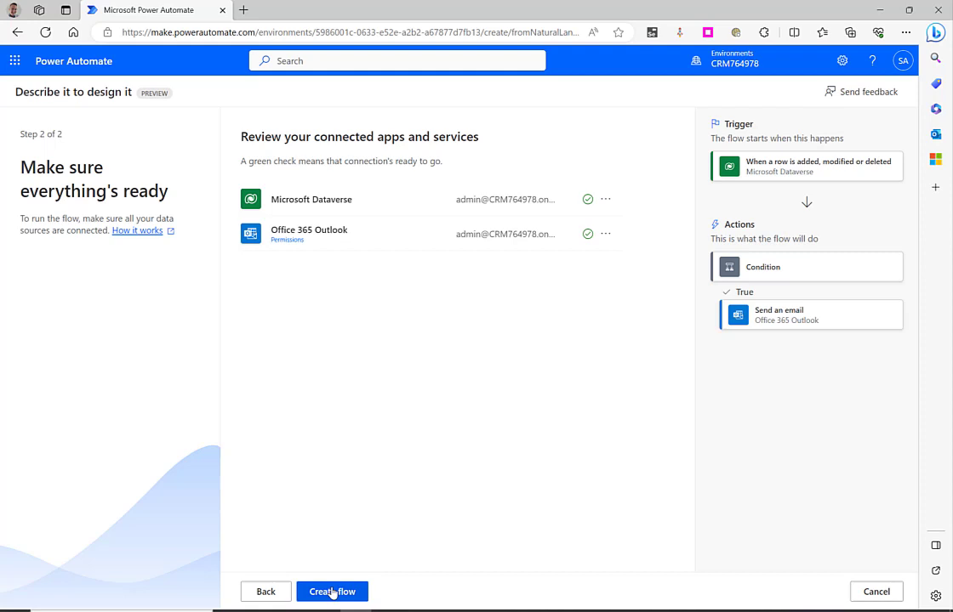
Step: Create the flow with its Dataverse trigger, condition and send-email action
click(332, 591)
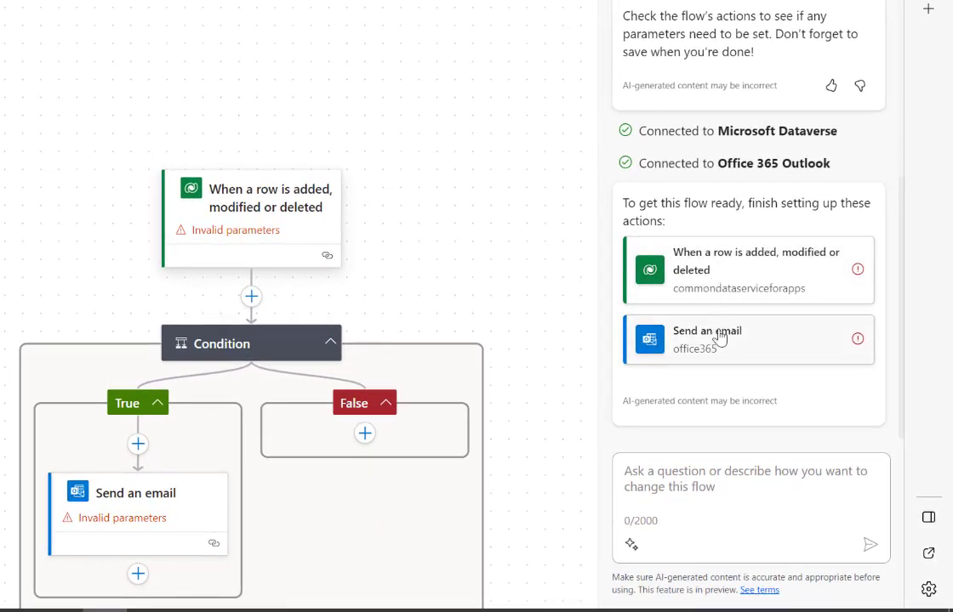
mouse_move(730, 234)
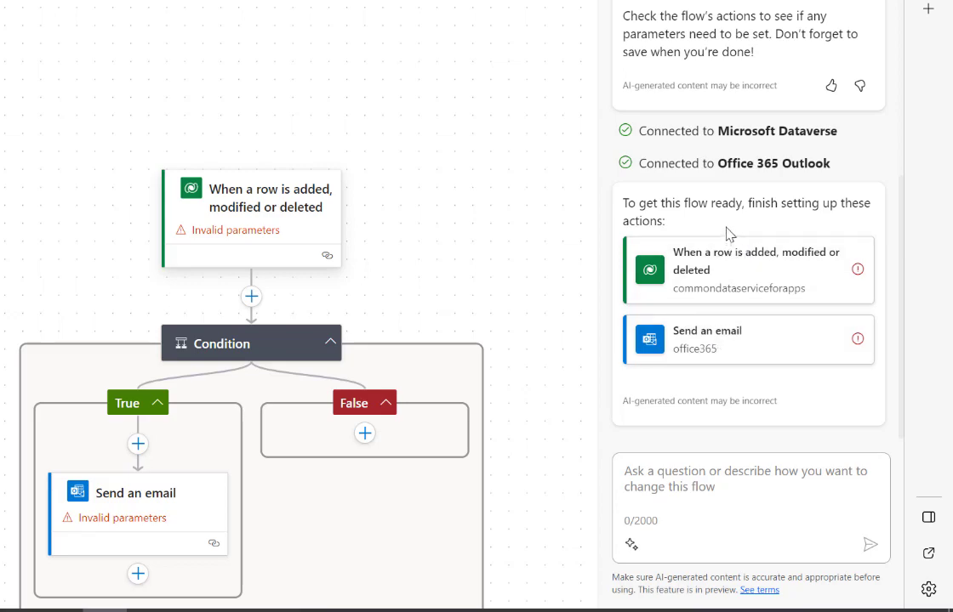
mouse_move(362, 36)
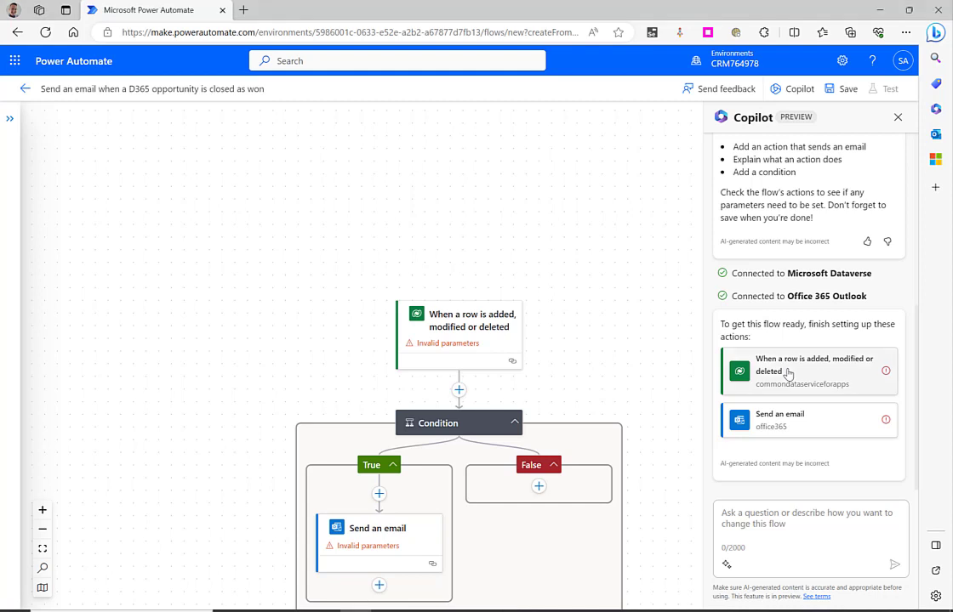
Step: Set the Dataverse trigger's Table Name to Opportunities
click(808, 370)
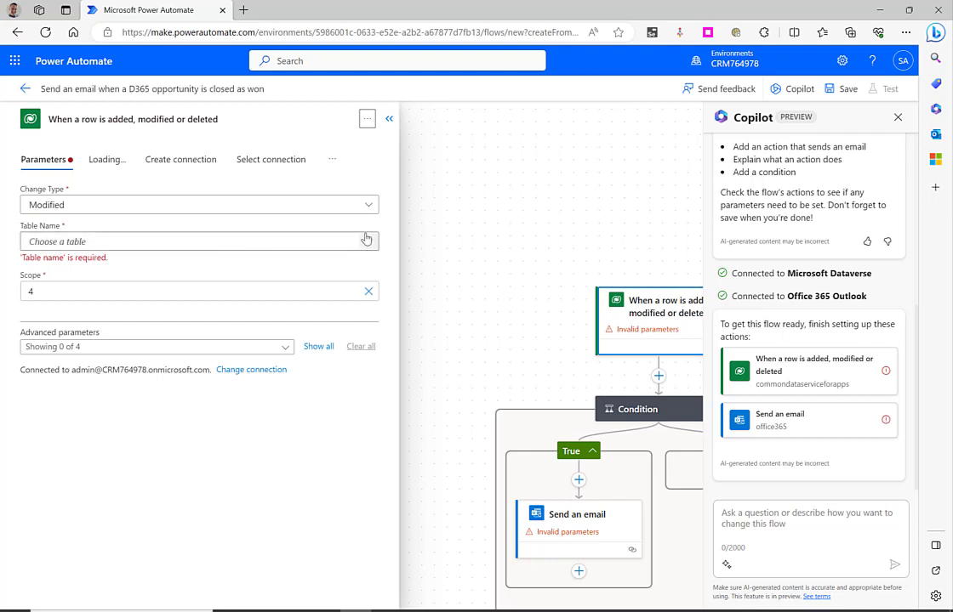
click(199, 240)
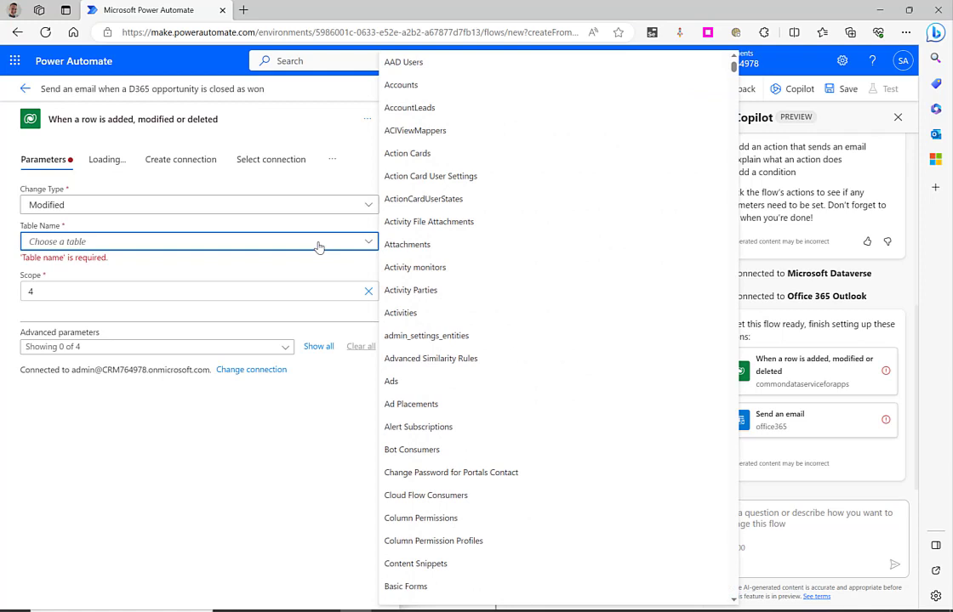
text(opp)
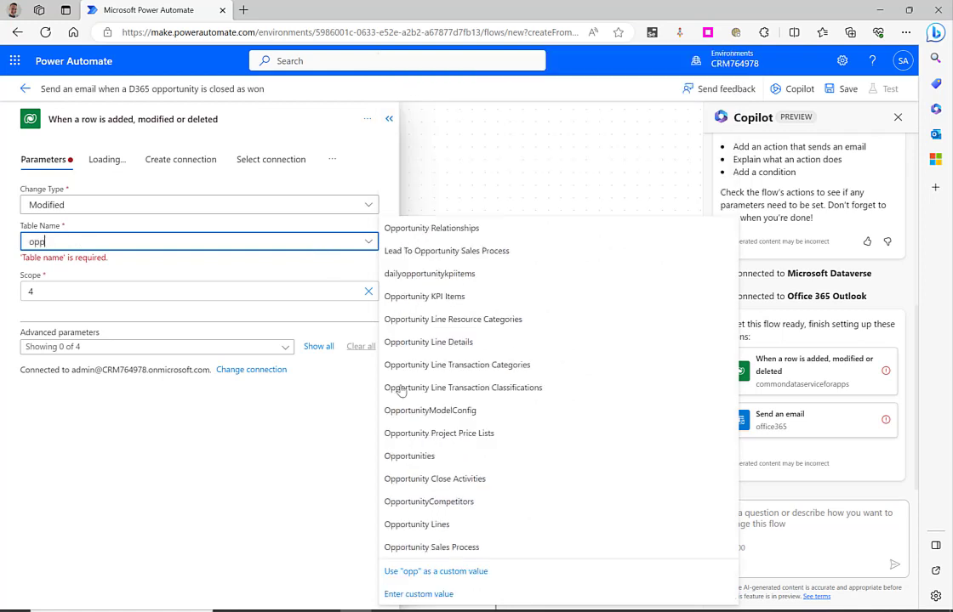
click(409, 456)
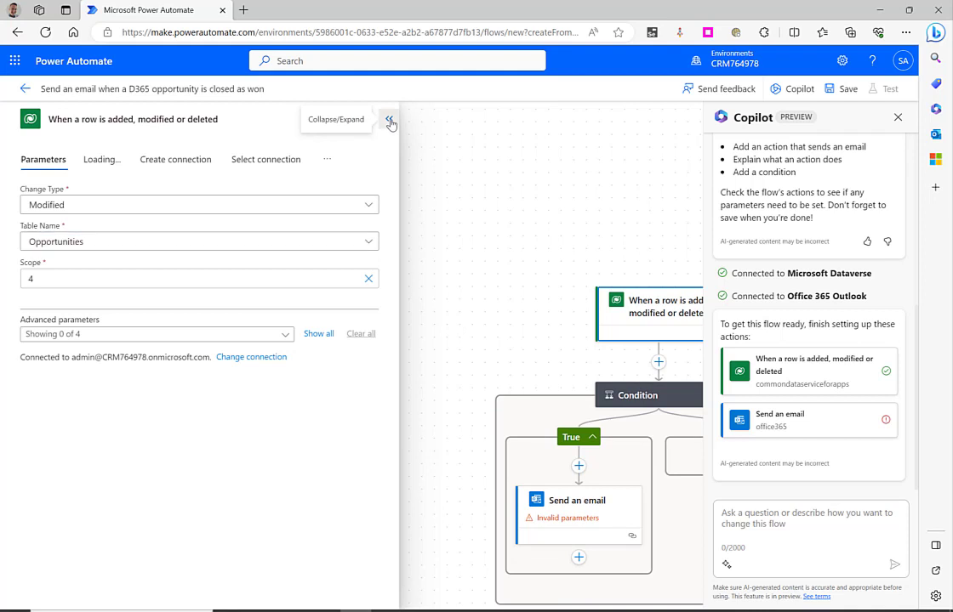
click(390, 121)
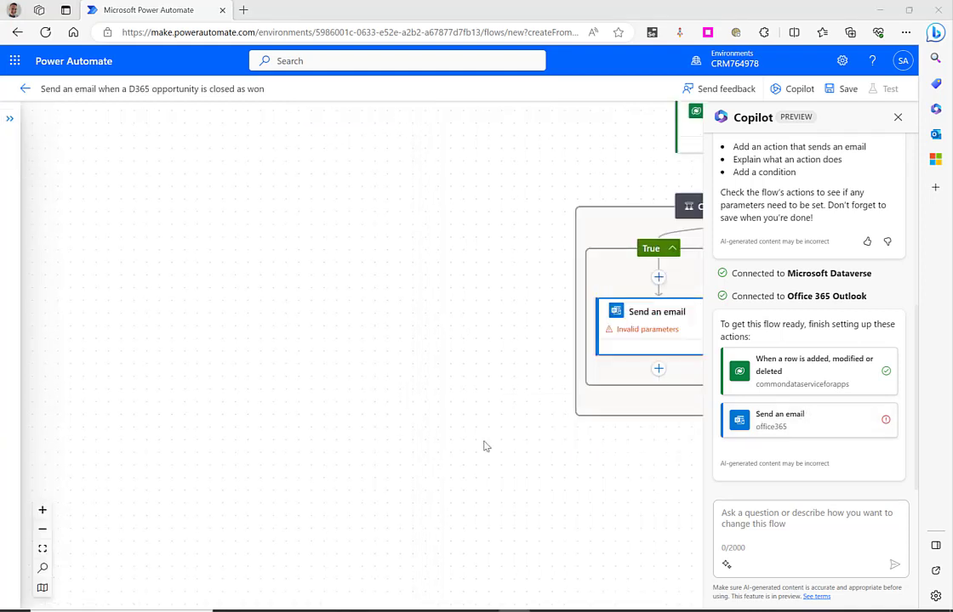
mouse_move(795, 425)
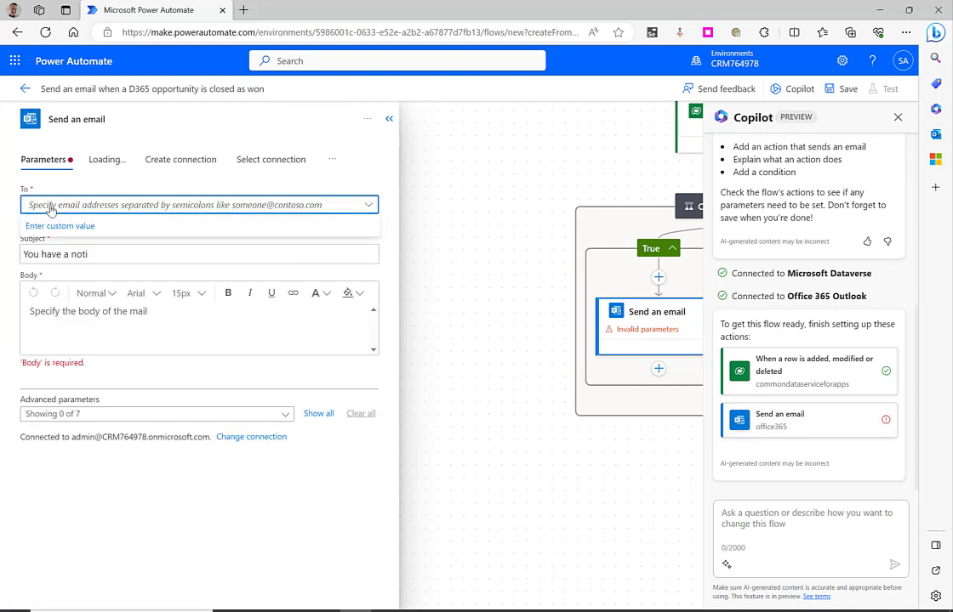
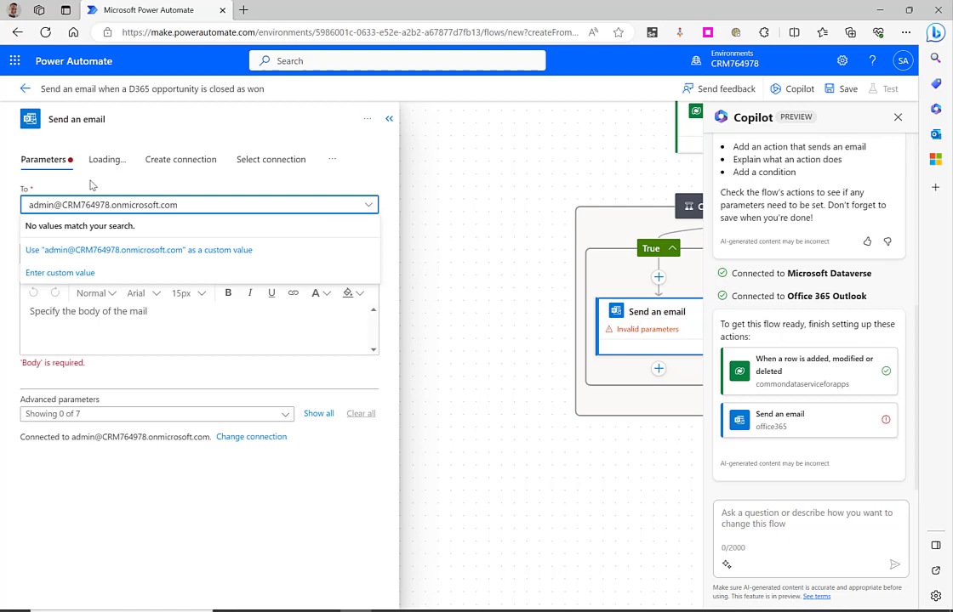
text(You have a noti)
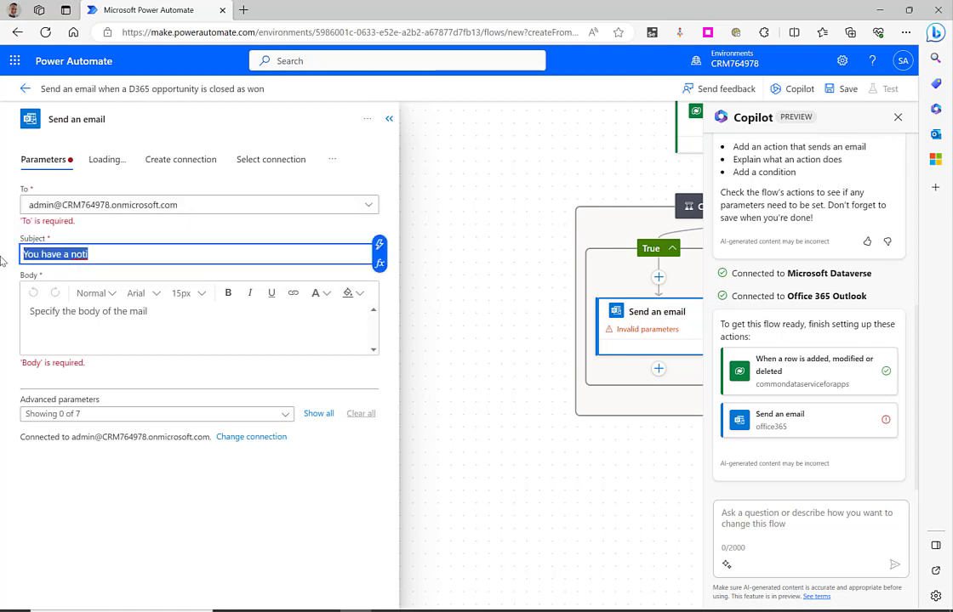
text(A new opportunity is closed)
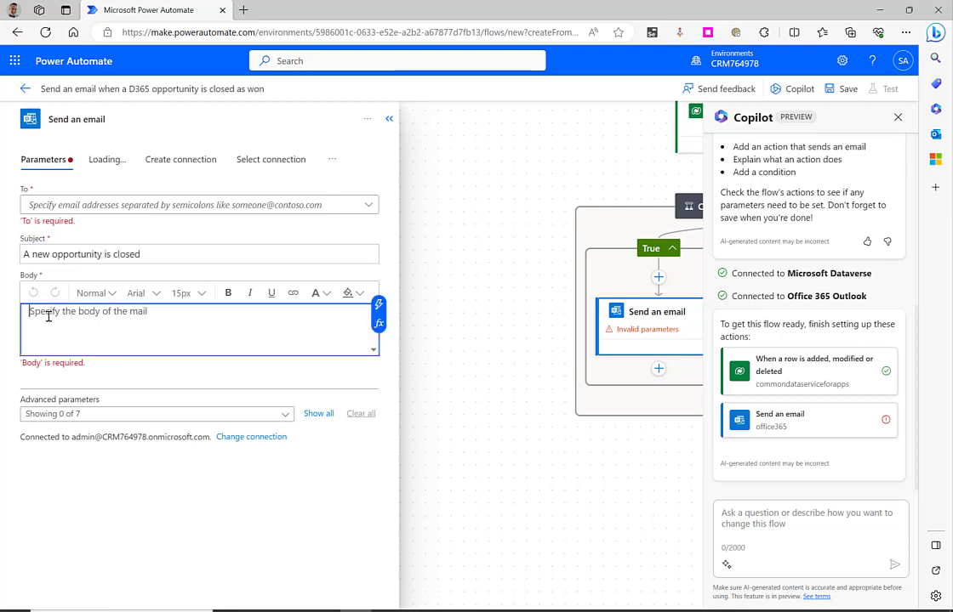
text(Please refer to D365 for details)
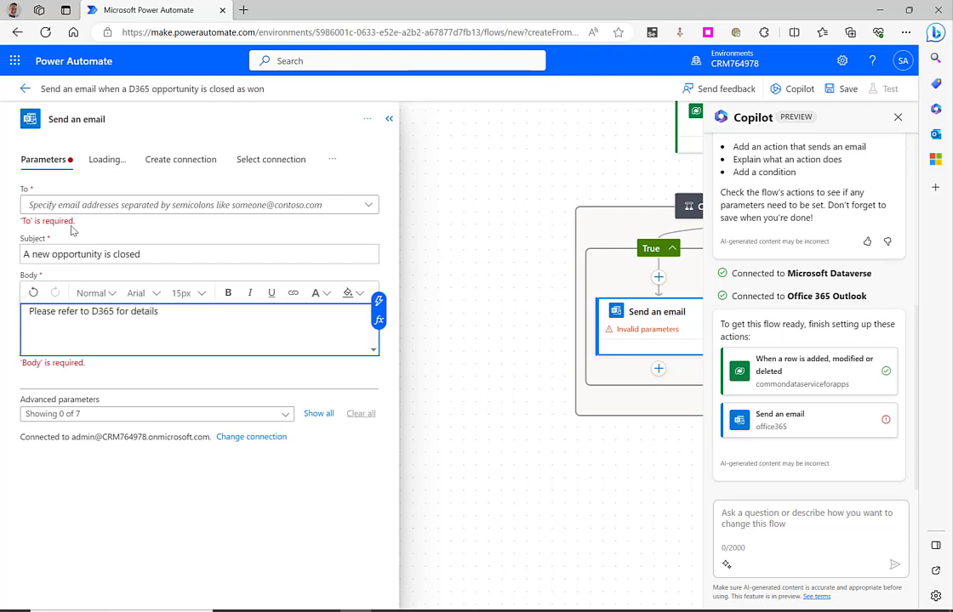
click(196, 204)
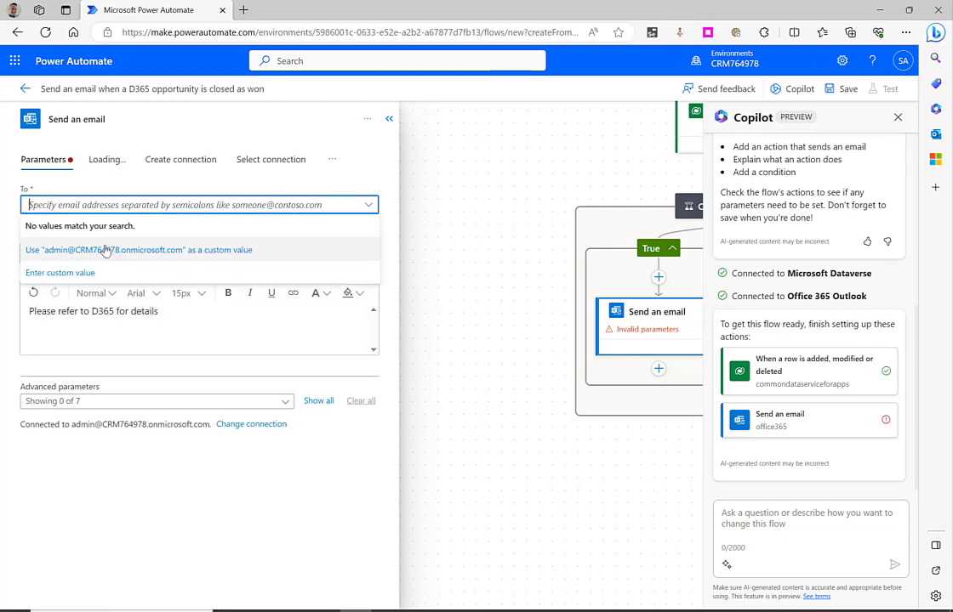
click(137, 249)
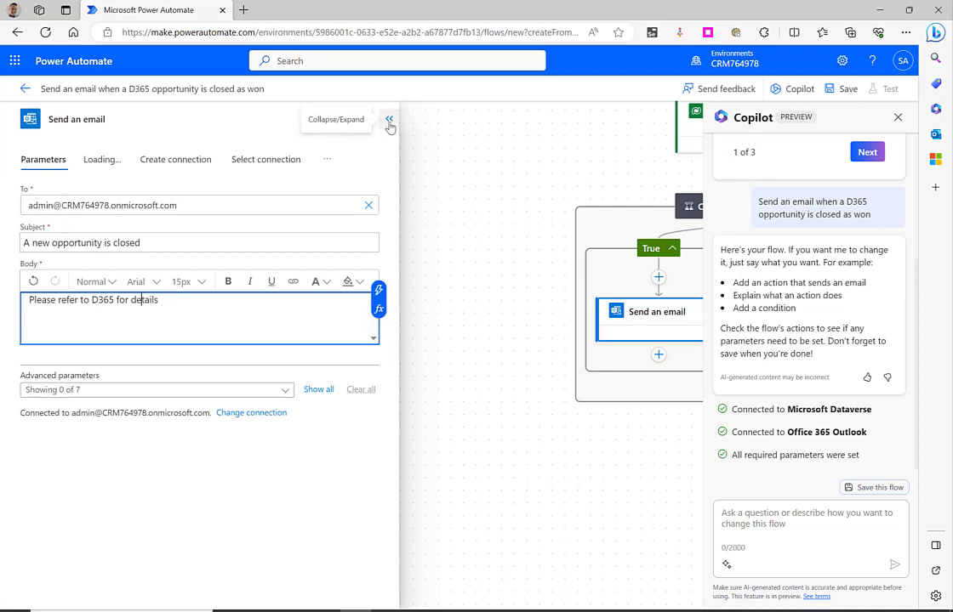
Step: Save the flow and dismiss the Copilot assistant
click(389, 119)
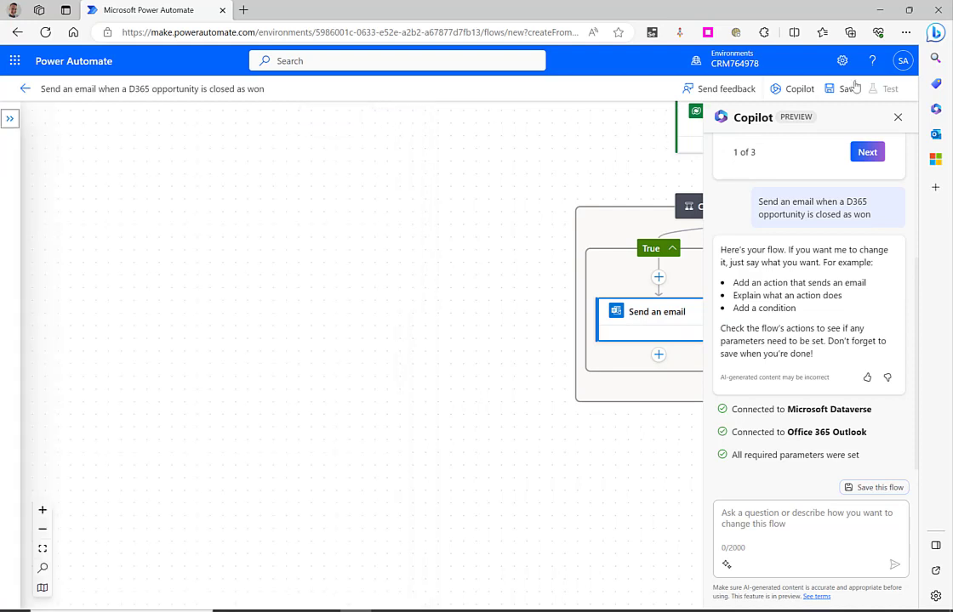
click(843, 89)
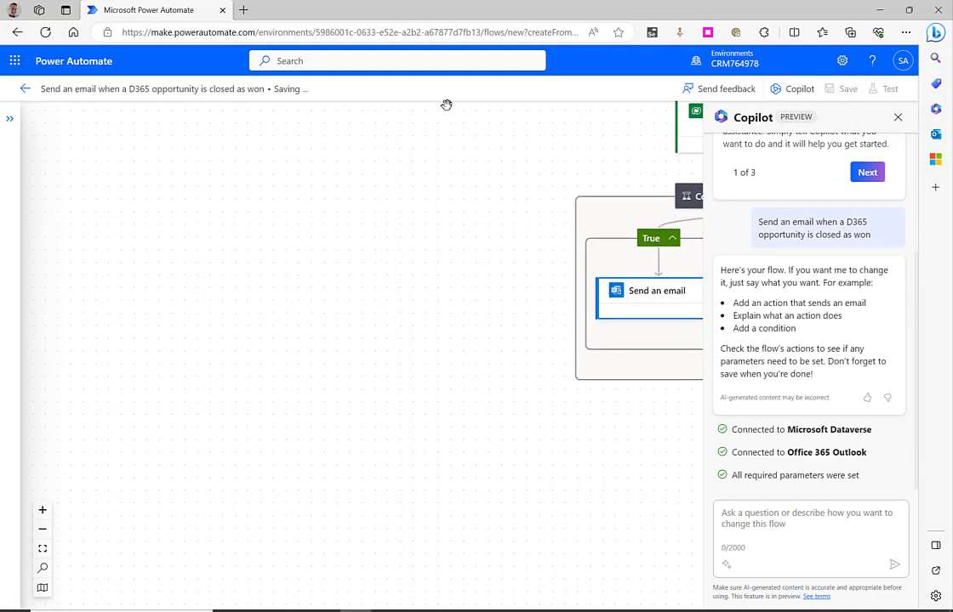
click(896, 117)
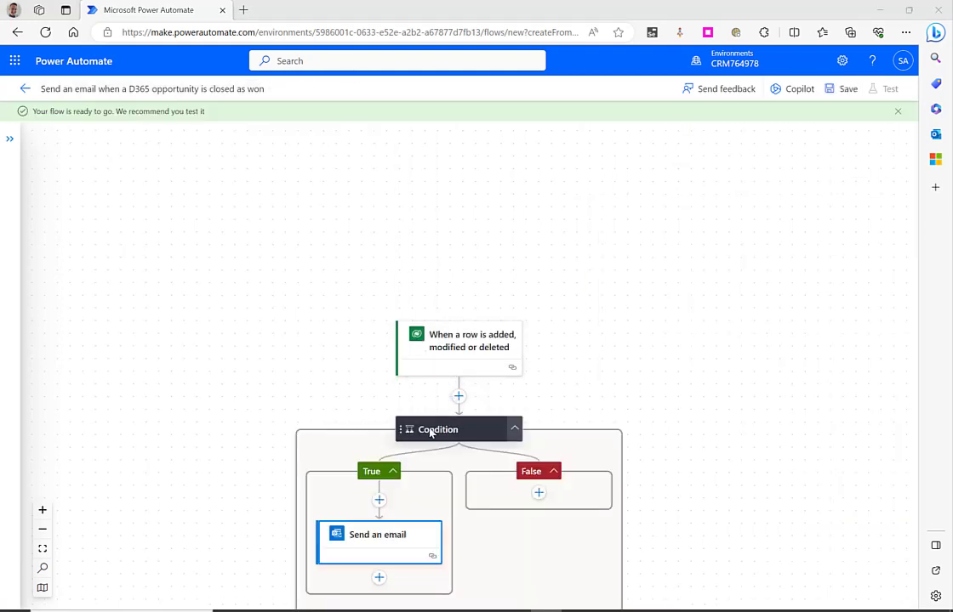
Step: Set the condition to opportunity Status is equal to 1 and save the flow
click(438, 430)
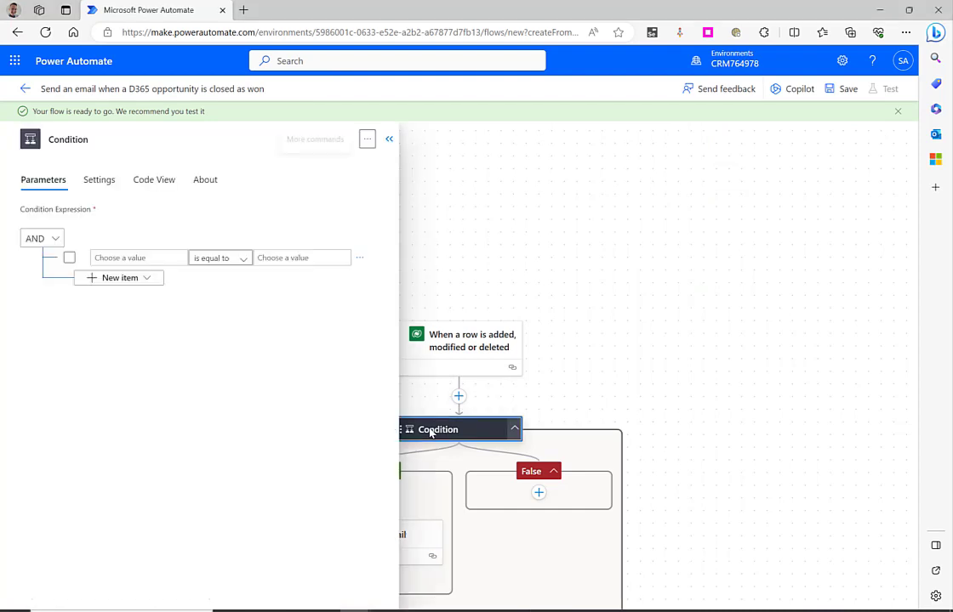
click(136, 258)
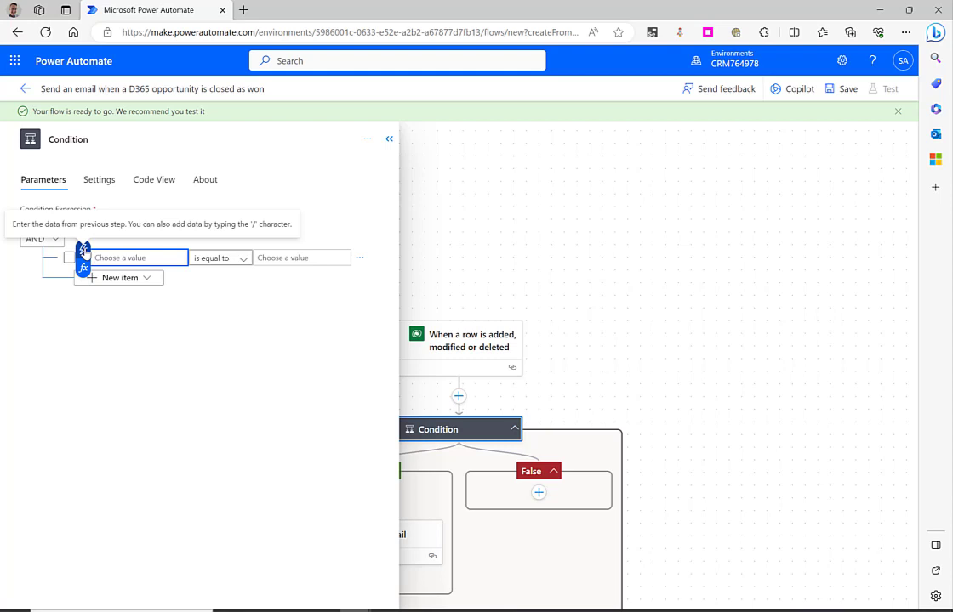
click(136, 257)
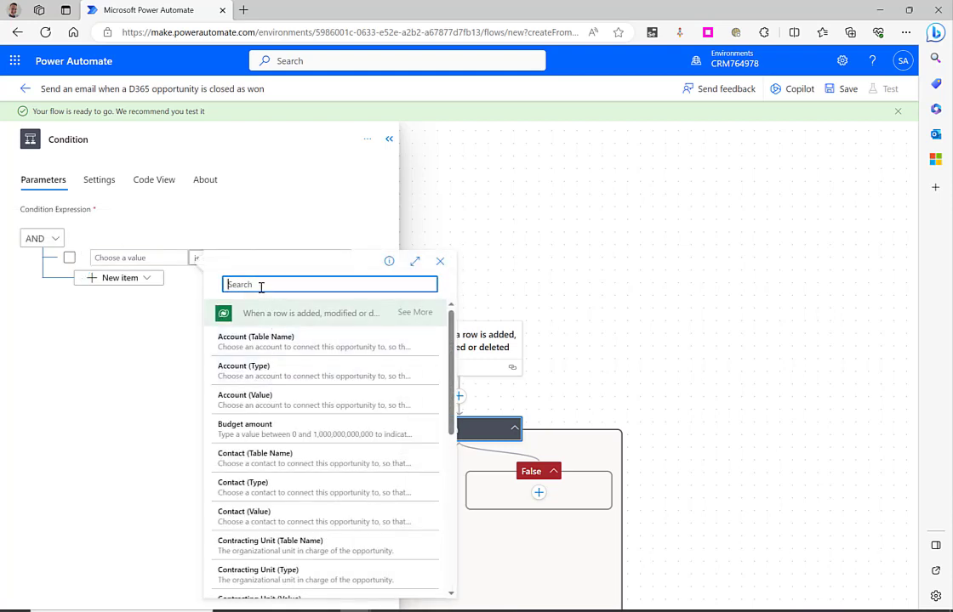
text(stat)
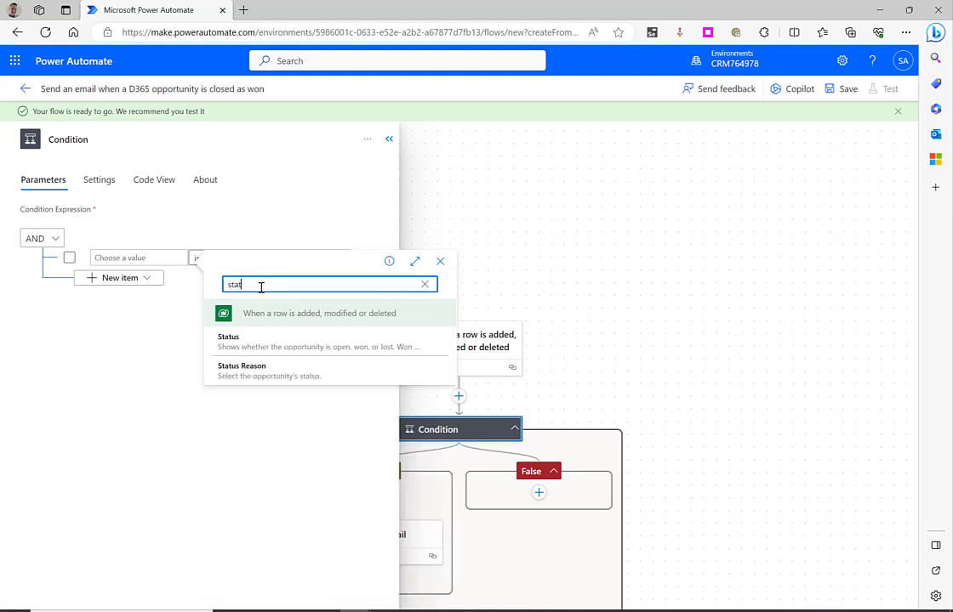
click(228, 340)
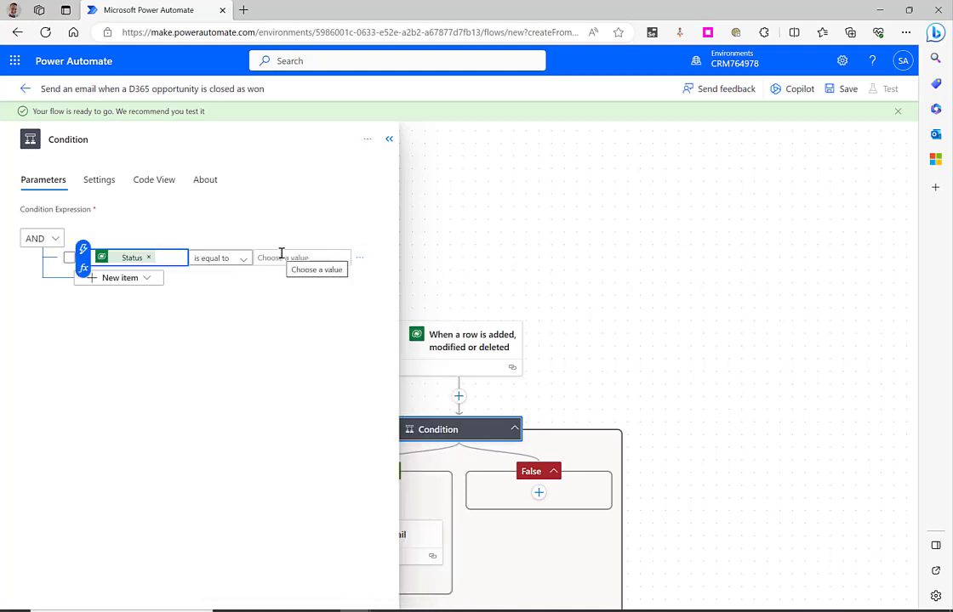
click(301, 258)
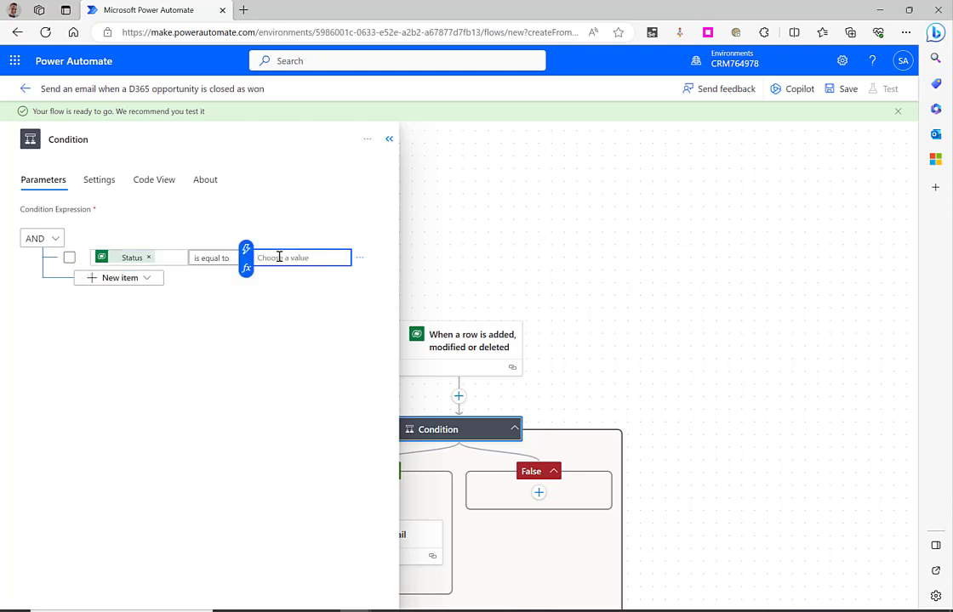
text(1)
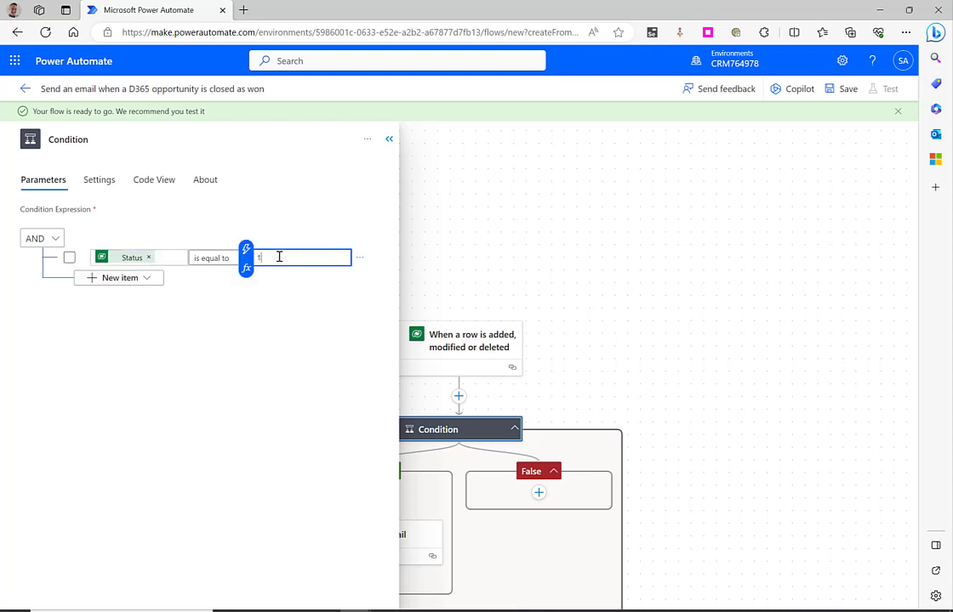
click(389, 139)
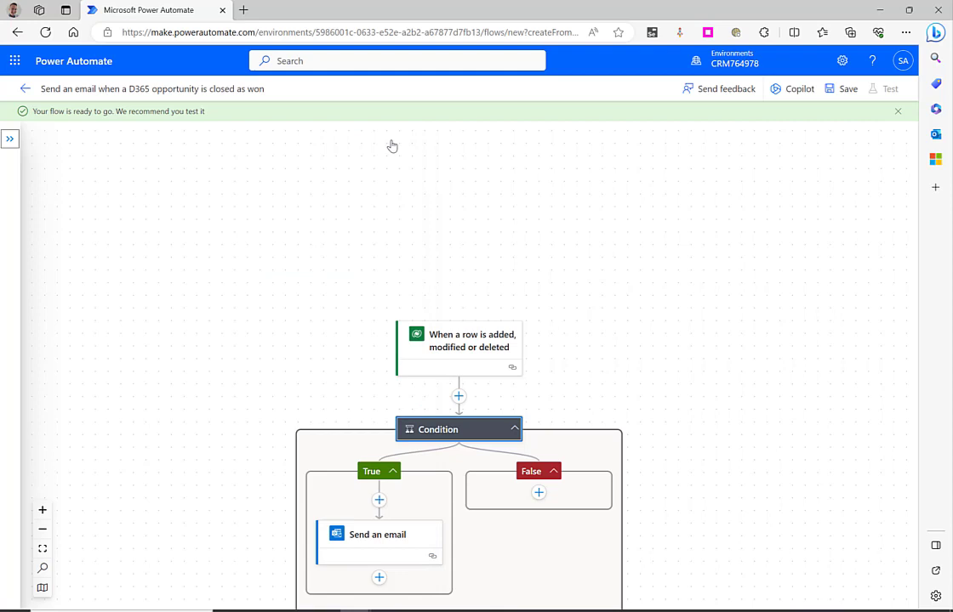
click(846, 89)
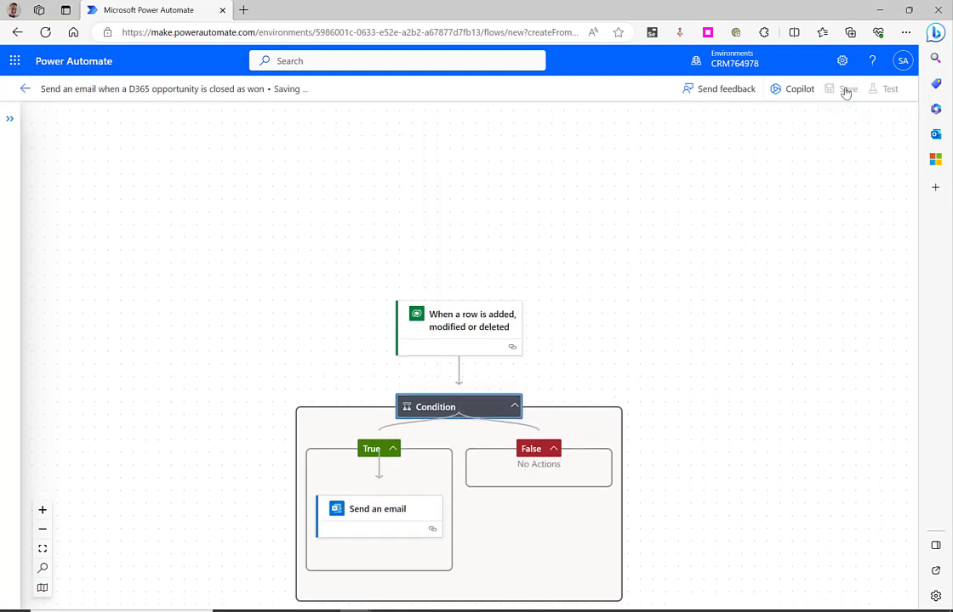
click(302, 9)
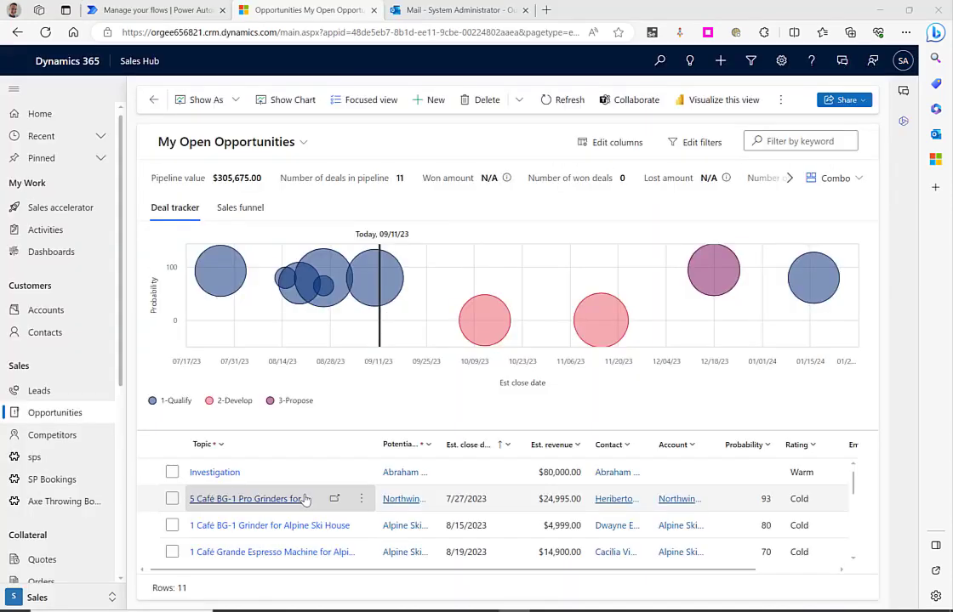
Step: Close the 5 Café BG-1 Pro Grinders for Northwind Traders opportunity as won
click(246, 499)
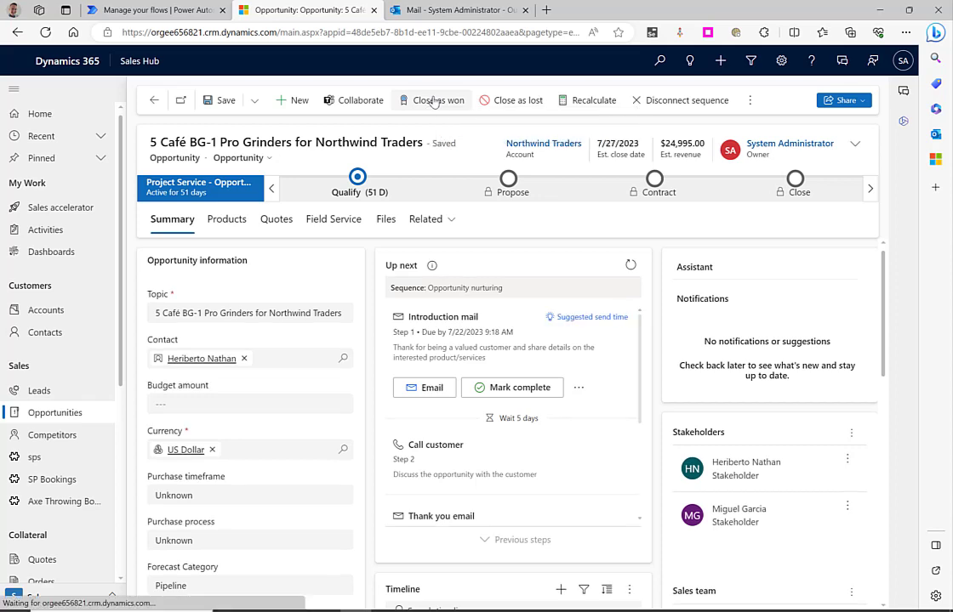
click(438, 100)
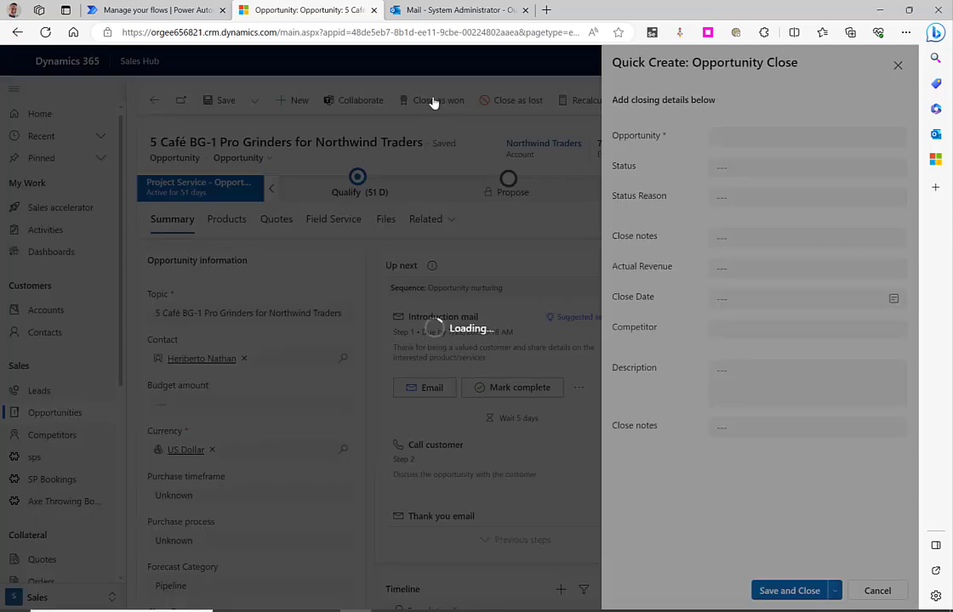
click(789, 591)
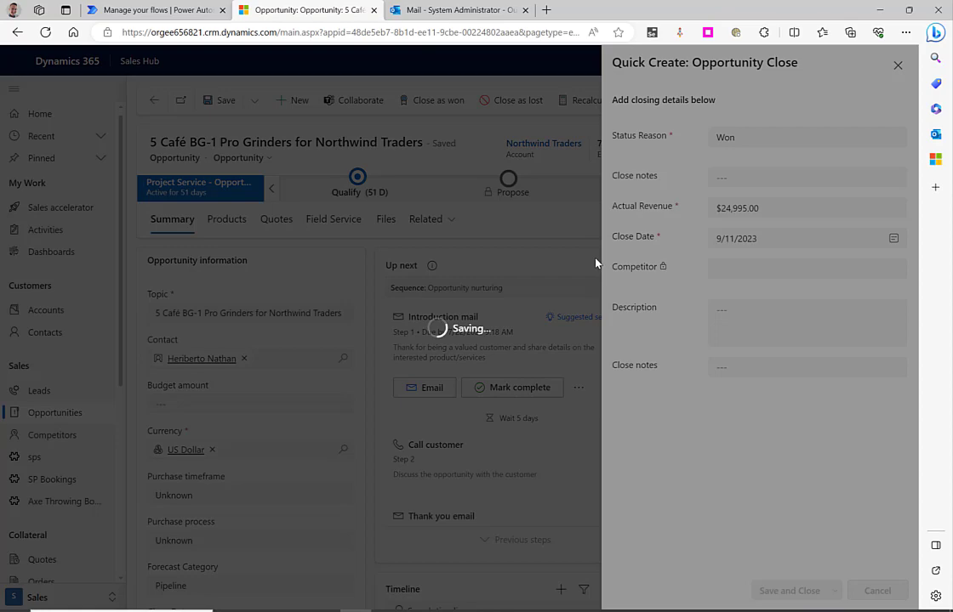
click(789, 590)
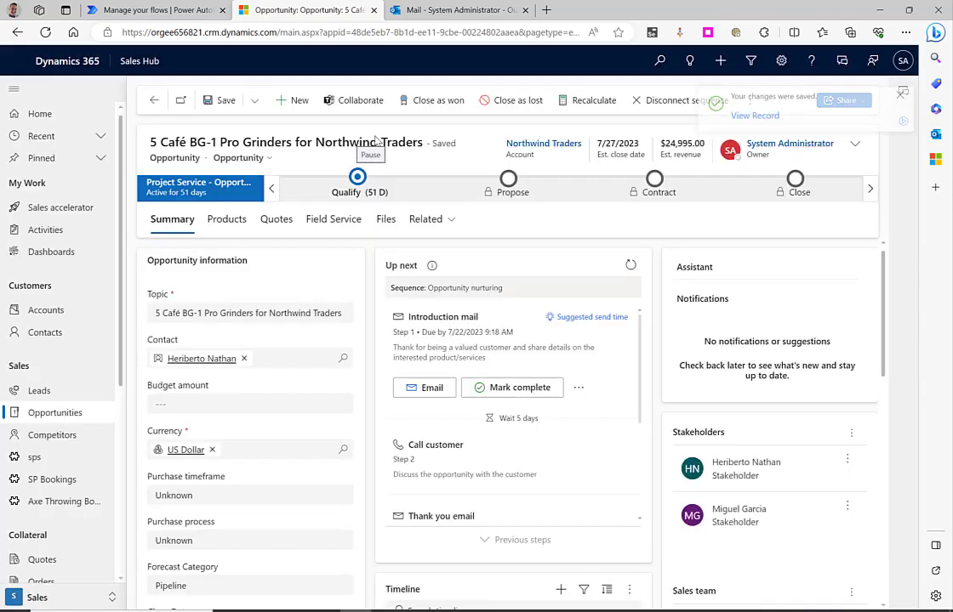
click(153, 9)
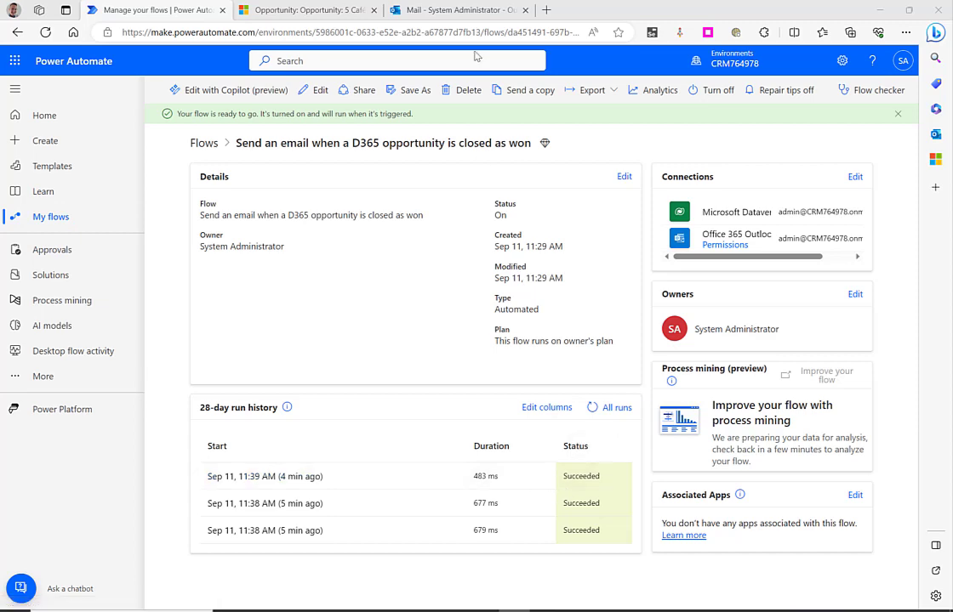
mouse_move(459, 9)
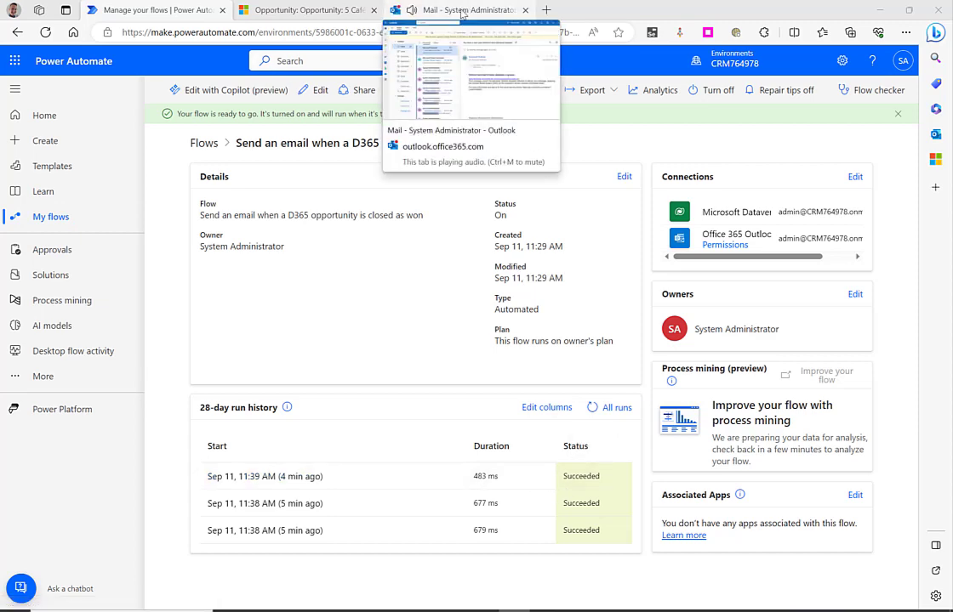
Step: Switch to Outlook and view the sender of the 'A new Opportunity is Closed' email
click(460, 10)
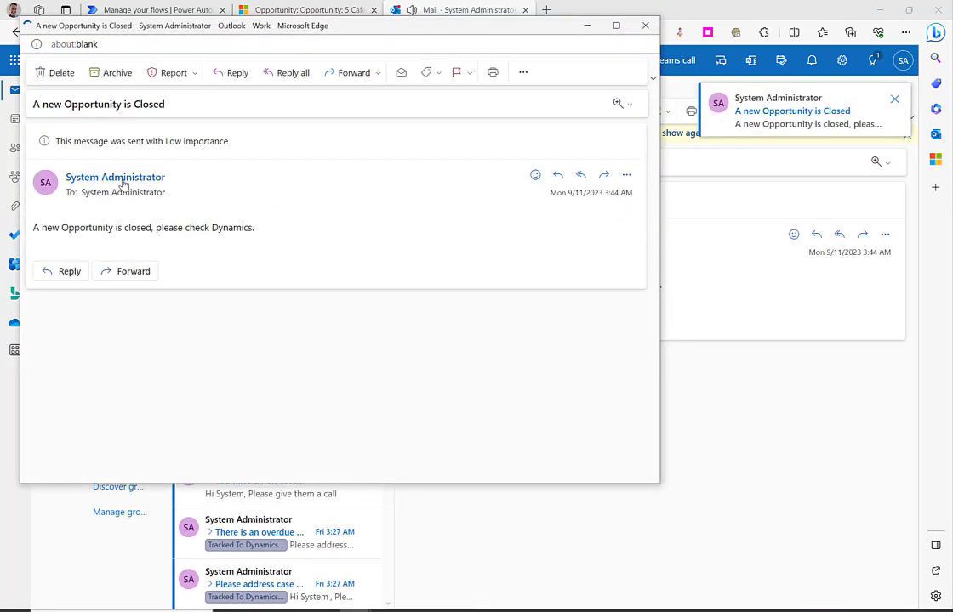
click(115, 177)
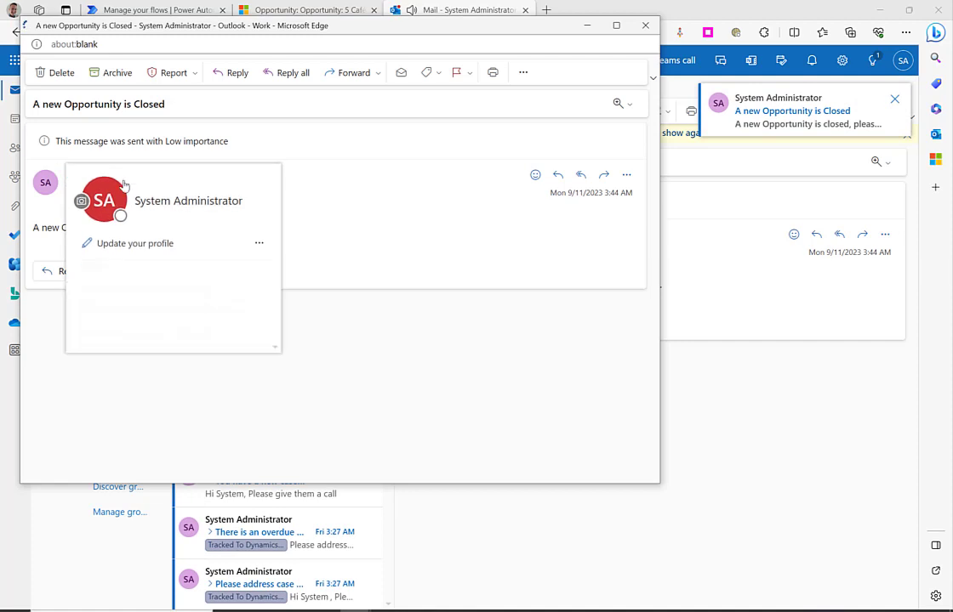